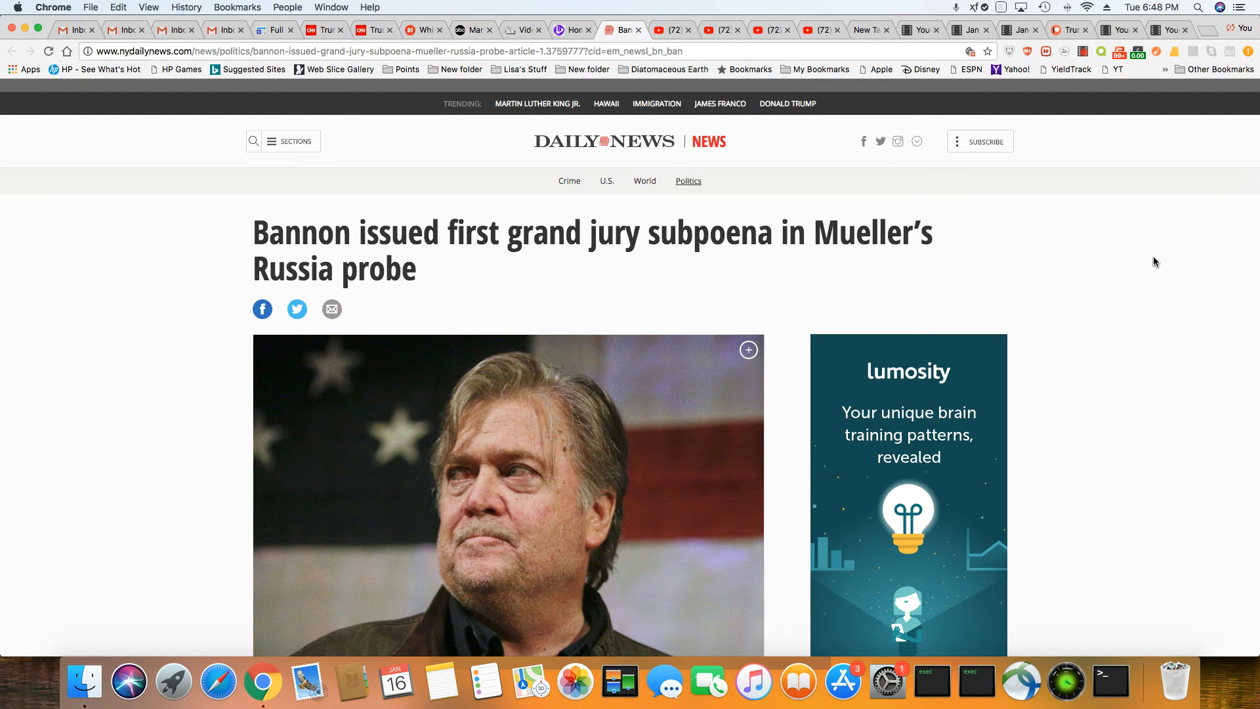
{"action": "mouse_move", "coordinate": [1161, 256]}
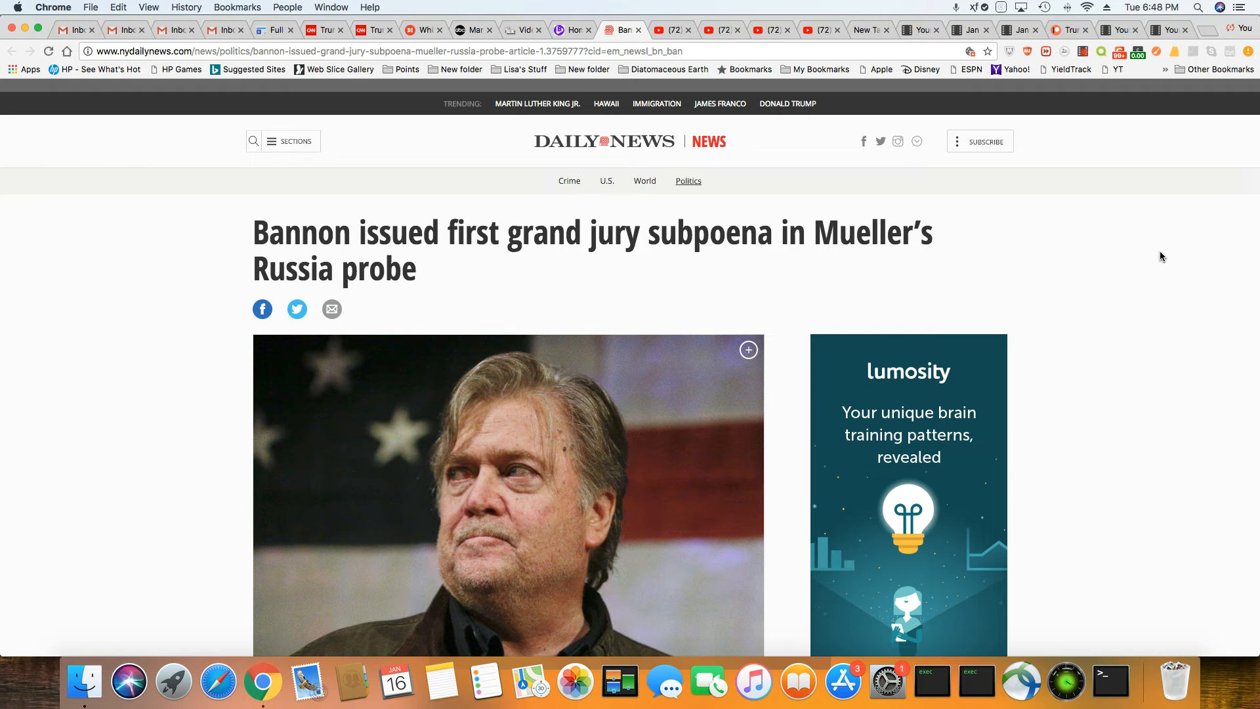
{"action": "scroll", "scroll_direction": "down", "scroll_amount": 3}
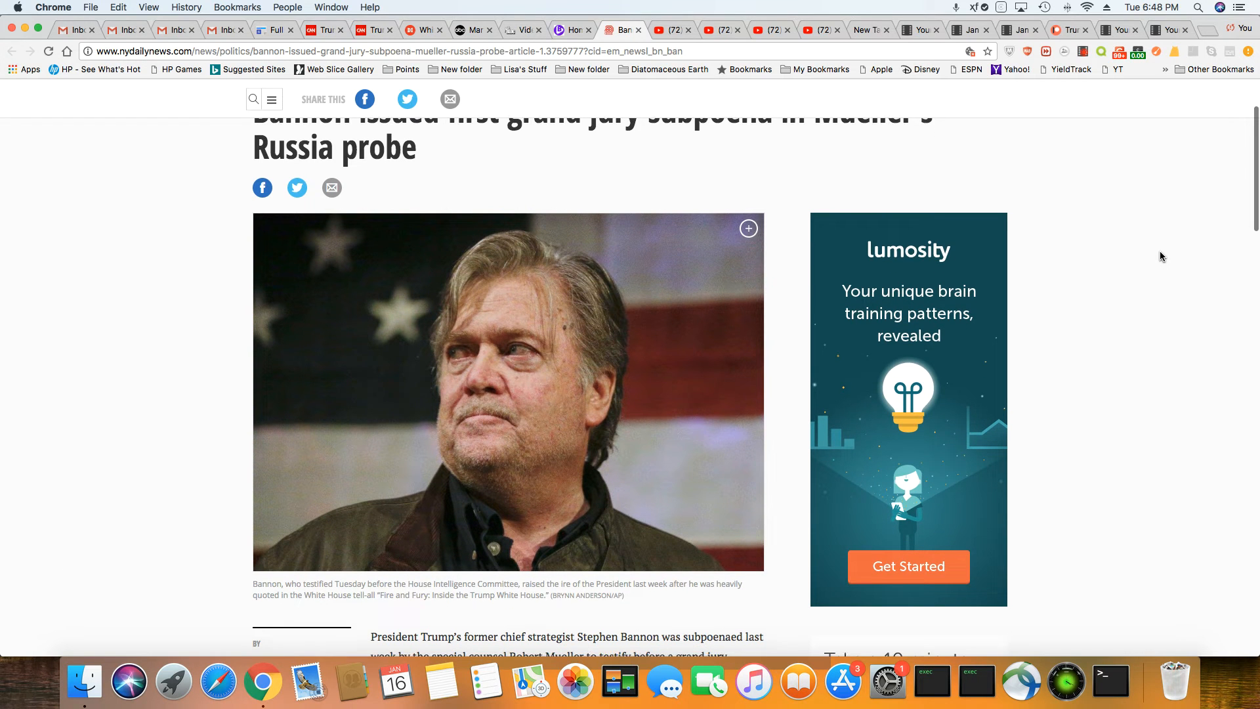
{"action": "scroll", "scroll_direction": "down", "scroll_amount": 3}
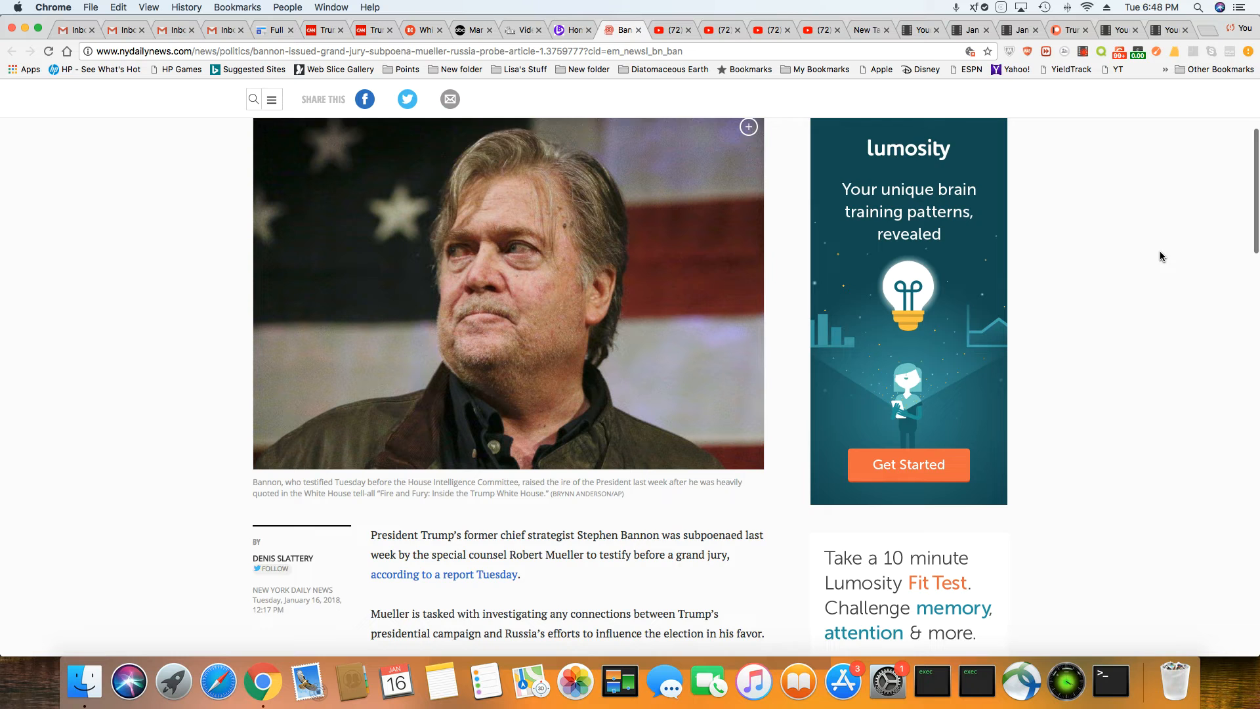
{"action": "scroll", "scroll_direction": "down", "scroll_amount": 3}
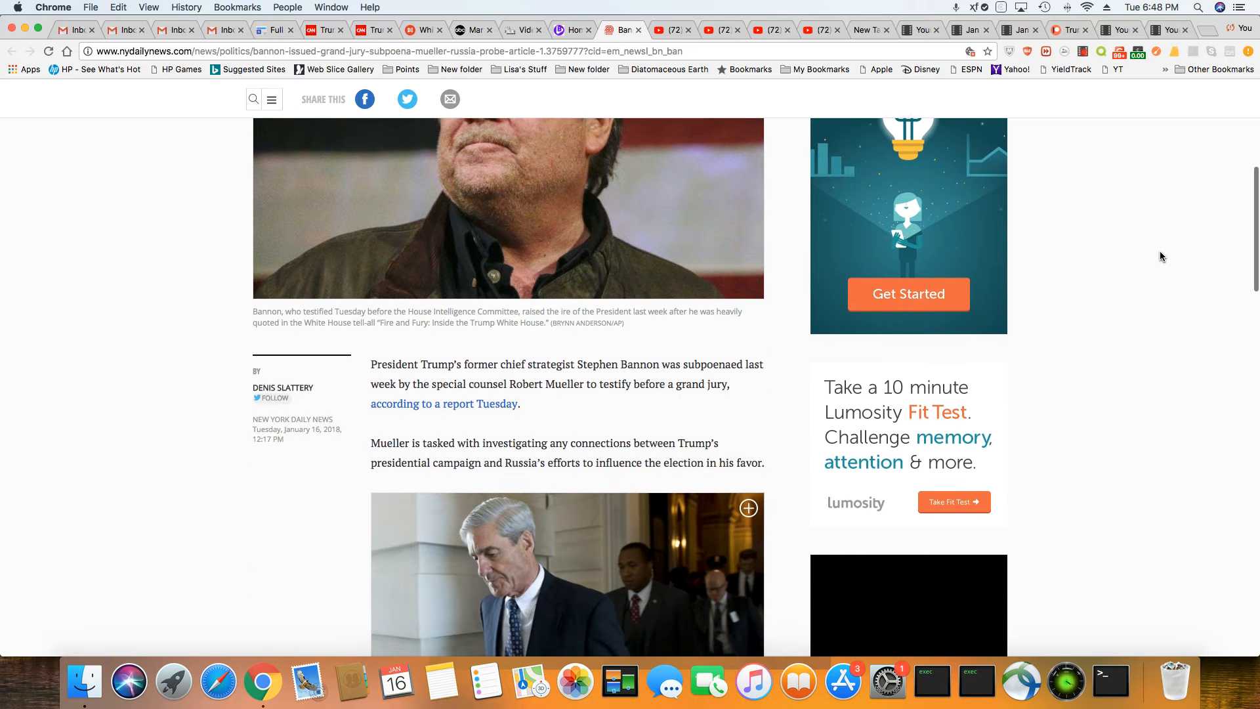
{"action": "scroll", "scroll_direction": "down", "scroll_amount": 3}
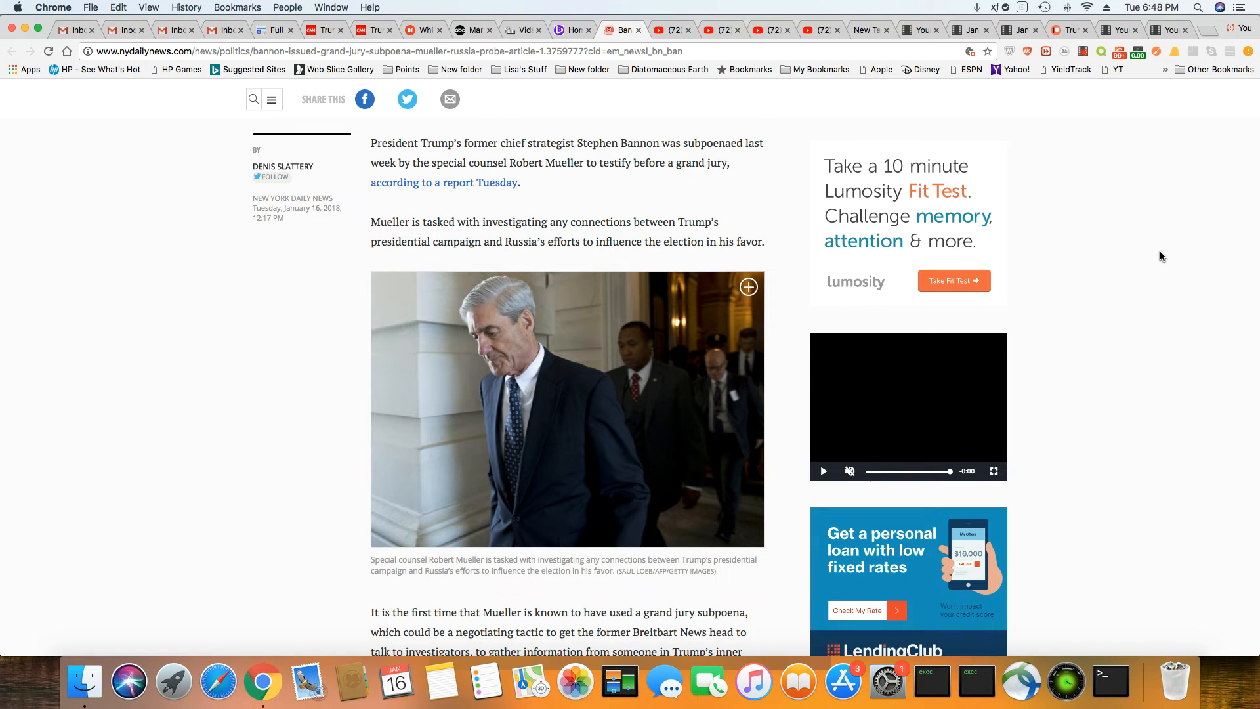
{"action": "scroll", "scroll_direction": "down", "scroll_amount": 3}
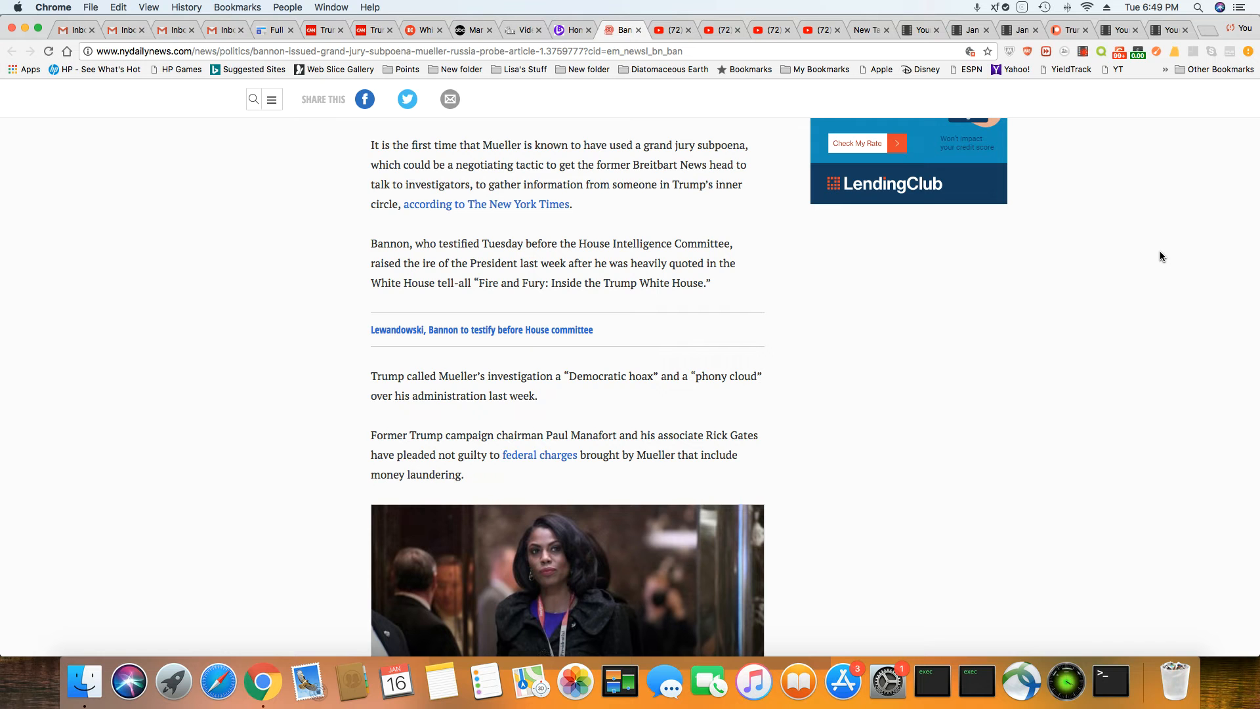
{"action": "scroll", "scroll_direction": "down", "scroll_amount": 3}
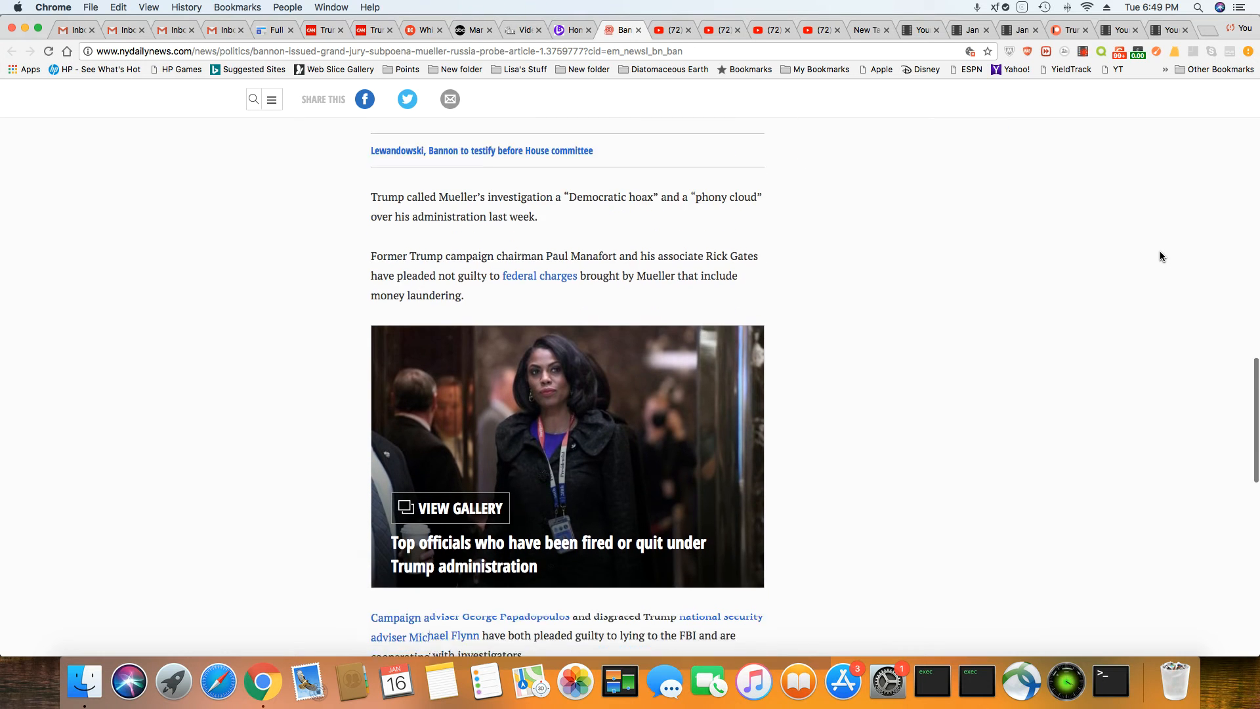
{"action": "scroll", "scroll_direction": "down", "scroll_amount": 3}
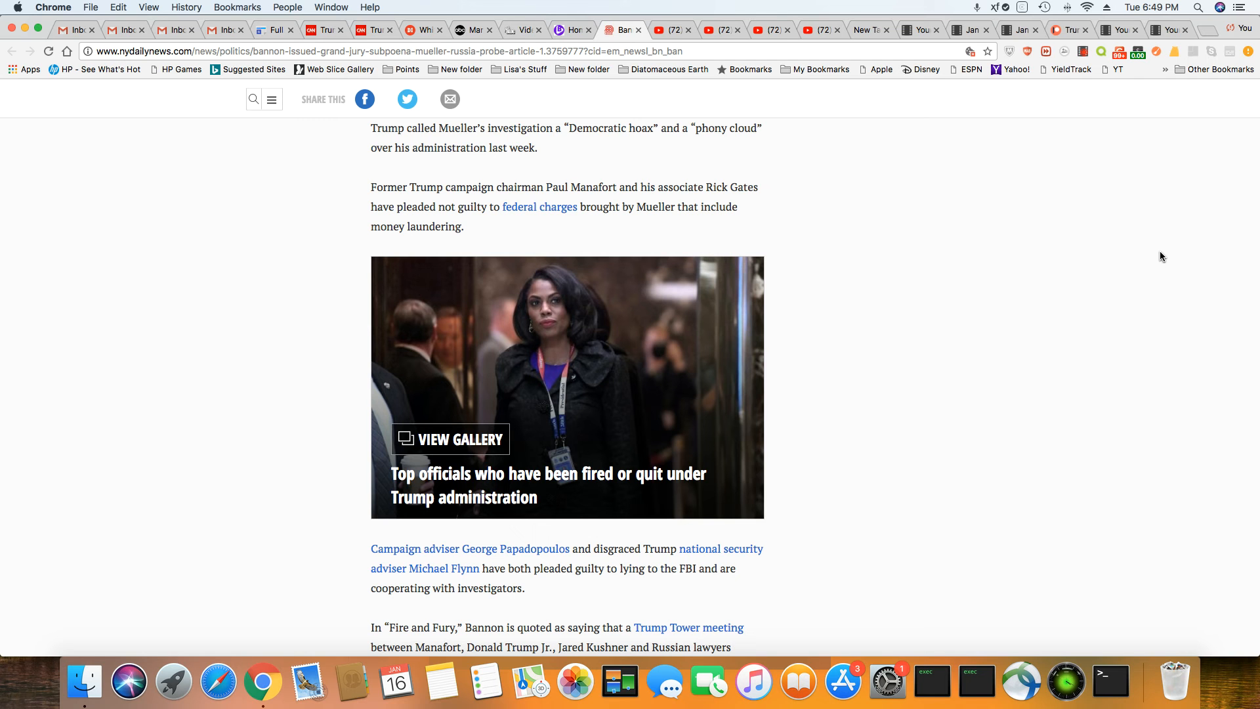
{"action": "scroll", "scroll_direction": "down", "scroll_amount": 3}
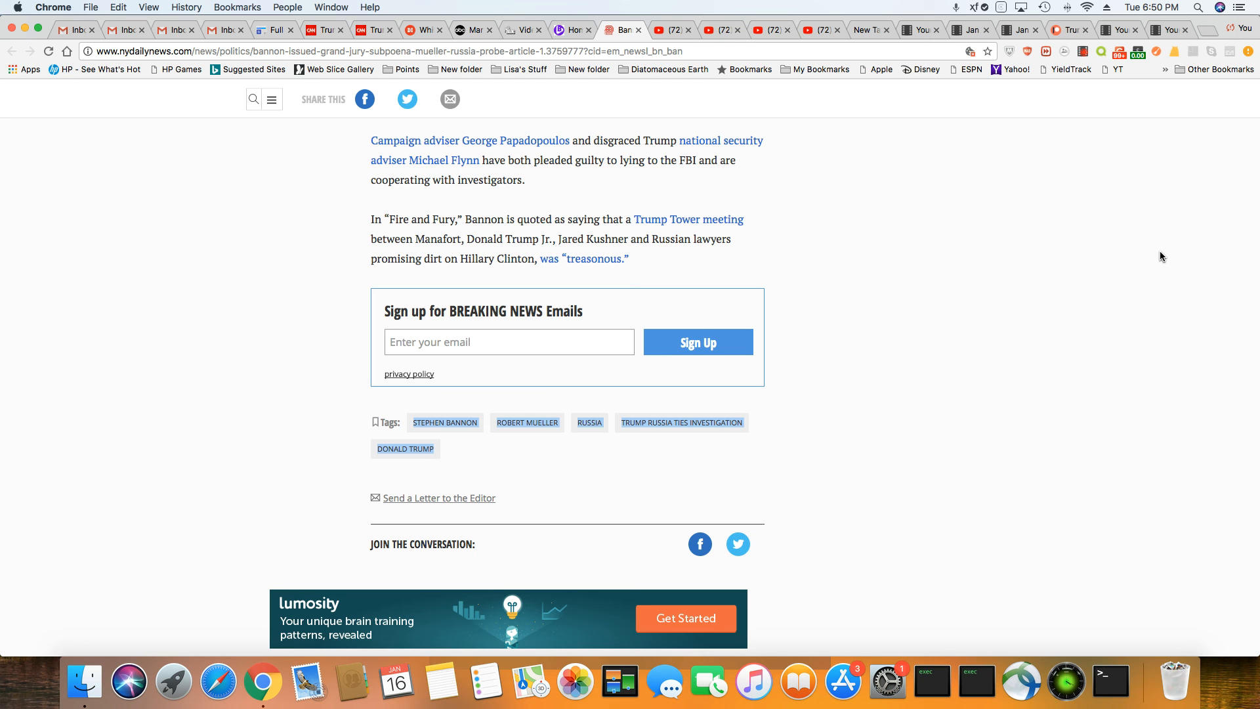
{"action": "scroll", "scroll_direction": "up", "scroll_amount": 3}
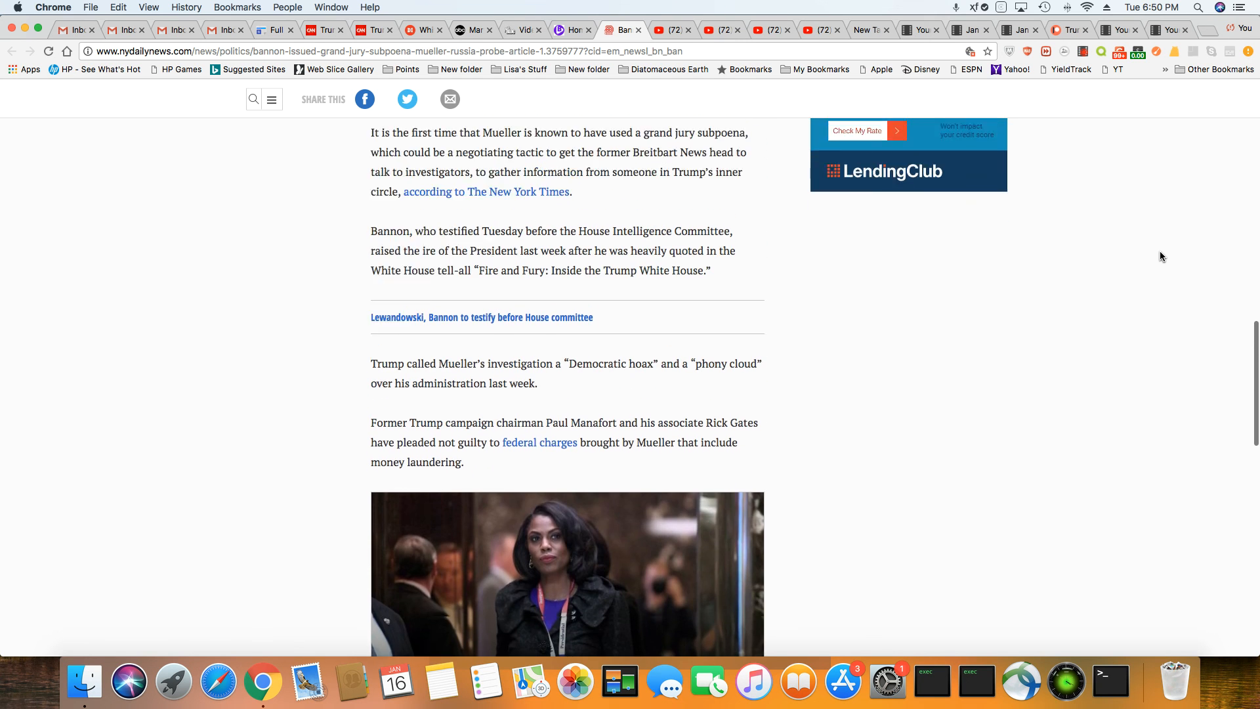
{"action": "scroll", "scroll_direction": "up", "scroll_amount": 3}
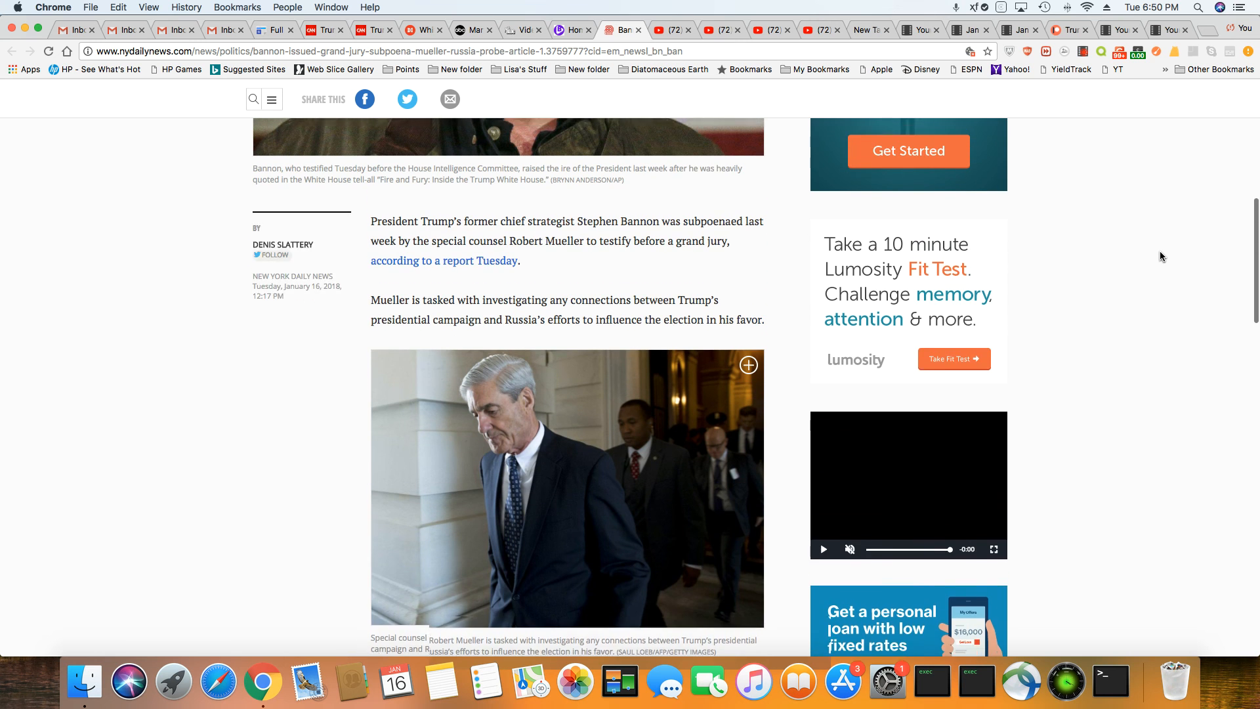
{"action": "scroll", "scroll_direction": "up", "scroll_amount": 3}
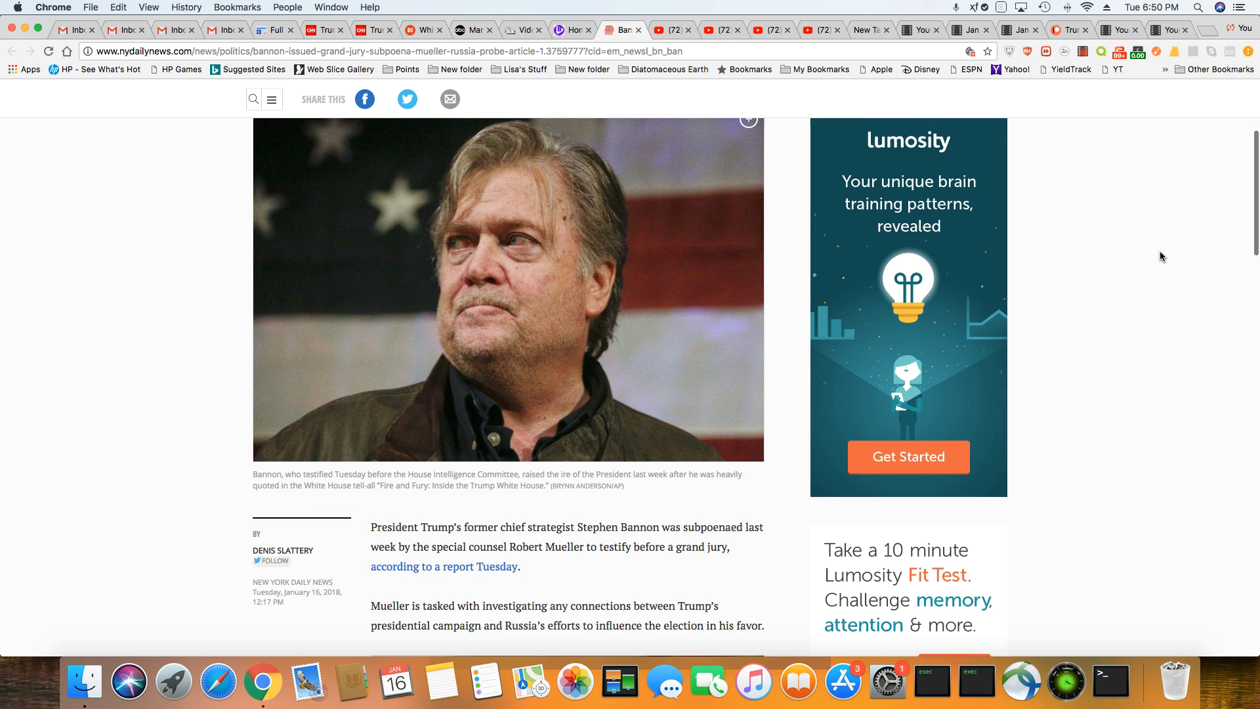
{"action": "scroll", "scroll_direction": "up", "scroll_amount": 3}
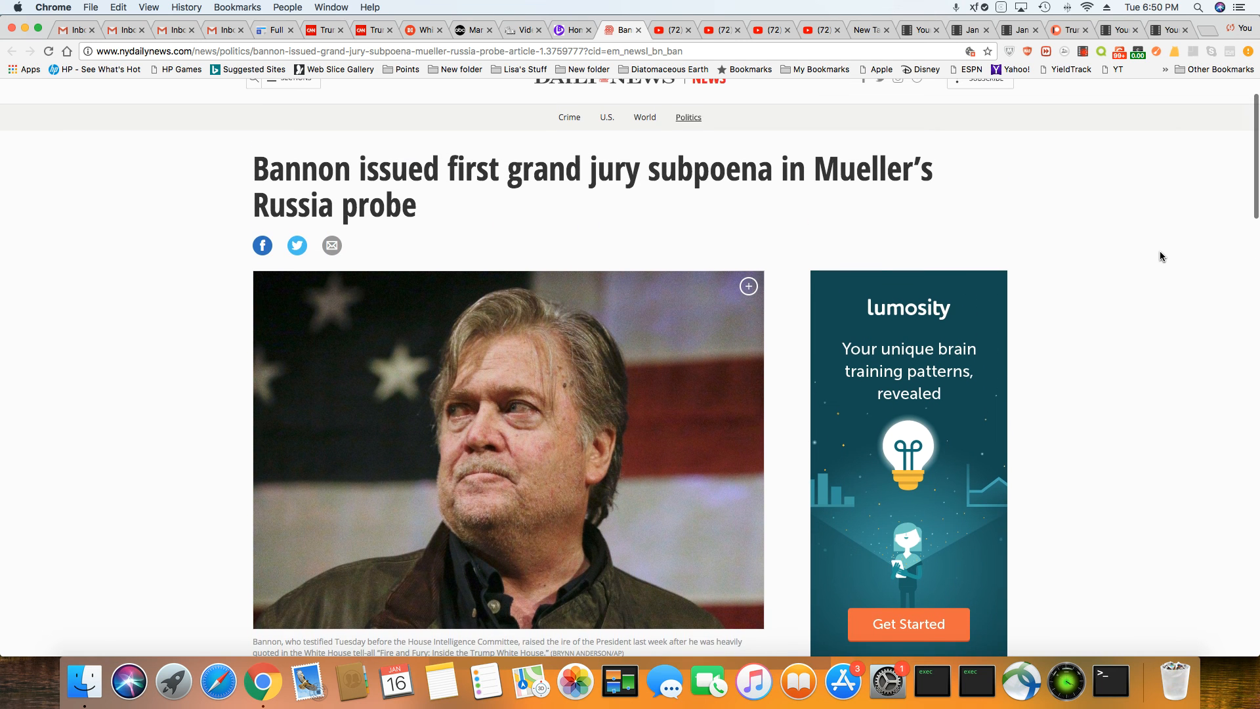
{"action": "scroll", "scroll_direction": "up", "scroll_amount": 3}
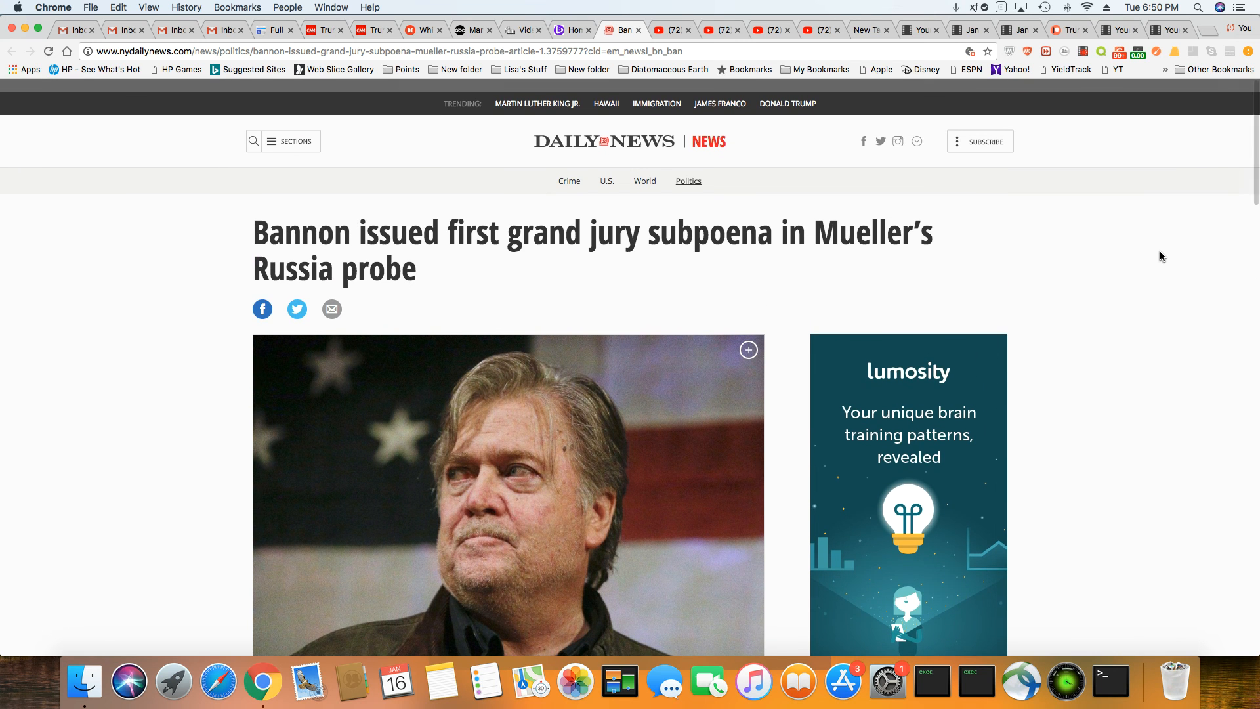